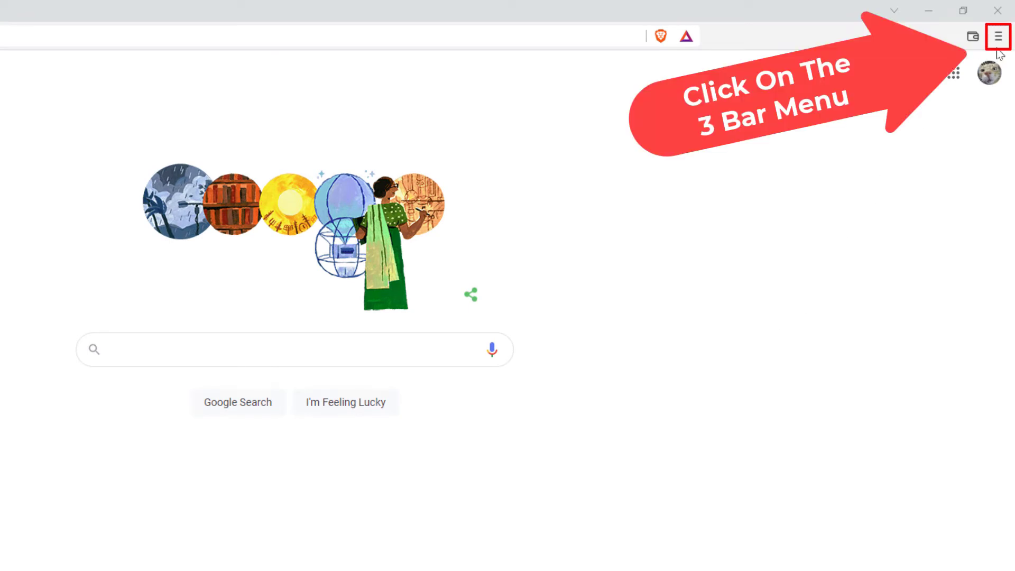
Open Brave's main menu from the three-bar button over the Google homepage.
{"action": "left_click", "coordinate": [999, 35]}
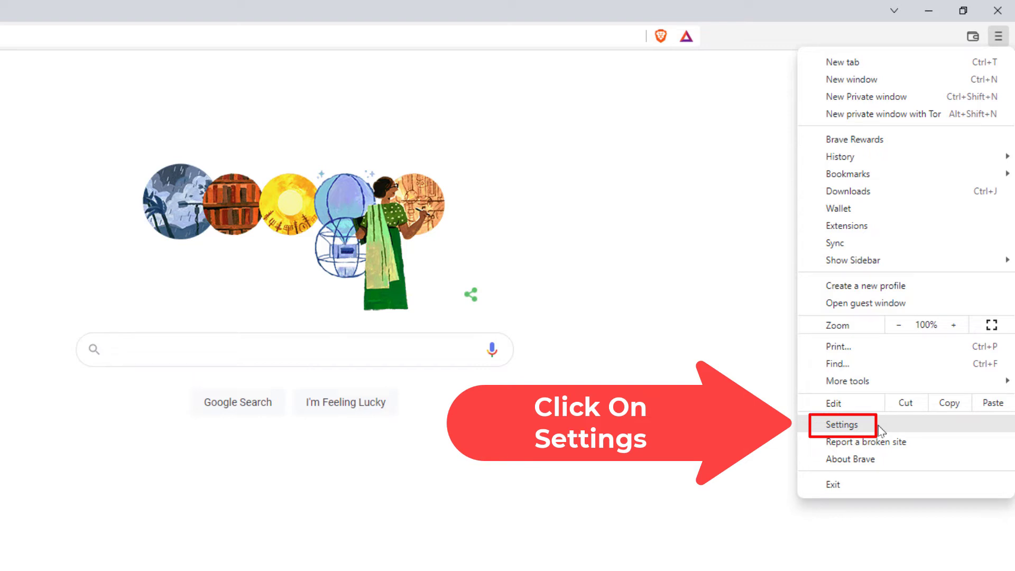
Open Brave Settings and go to the Privacy and security section.
{"action": "left_click", "coordinate": [841, 426]}
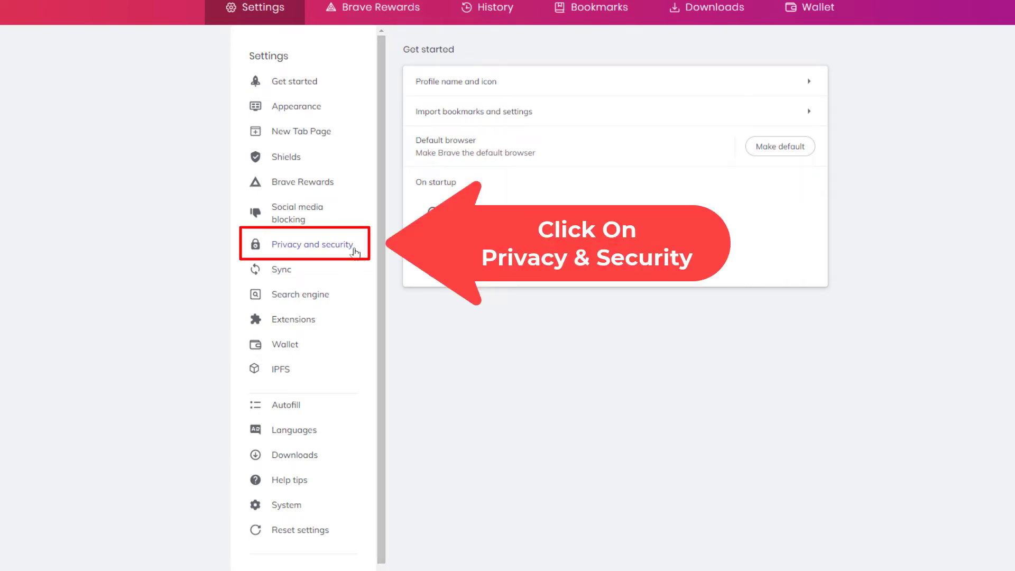
{"action": "left_click", "coordinate": [313, 244]}
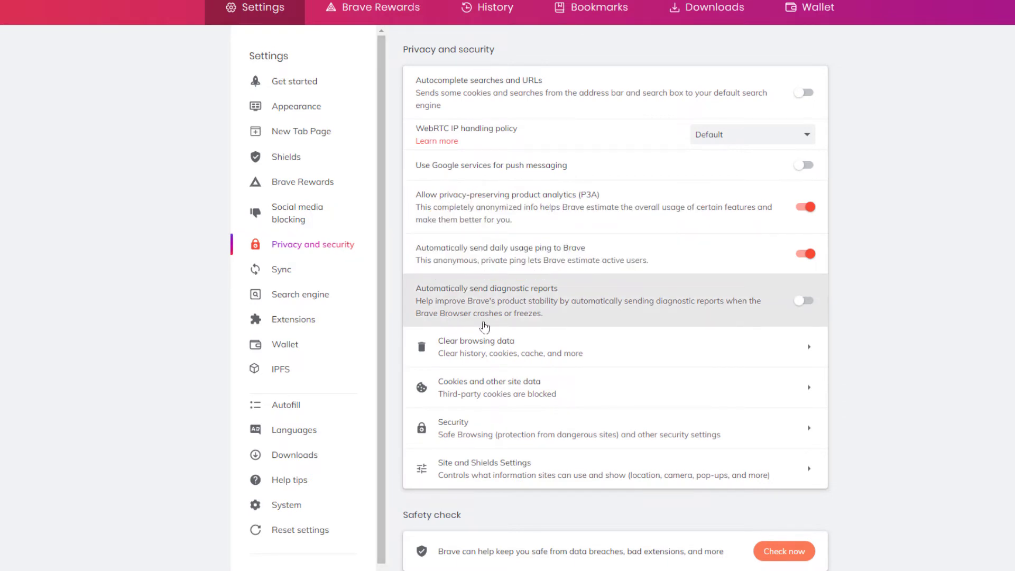
{"action": "mouse_move", "coordinate": [550, 478]}
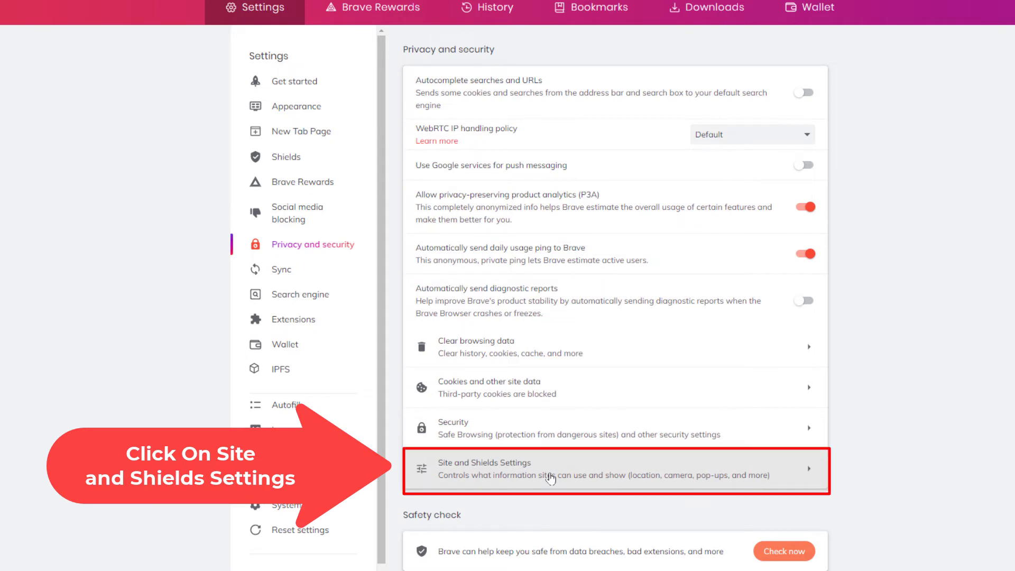
Go to Site and Shields Settings from the Privacy and security list.
{"action": "left_click", "coordinate": [615, 471]}
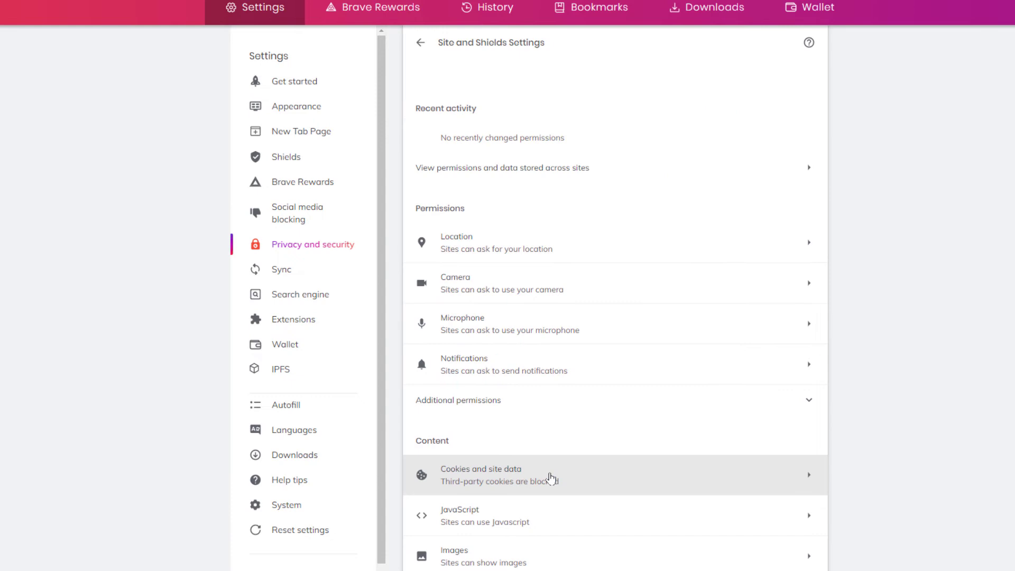
{"action": "mouse_move", "coordinate": [441, 228]}
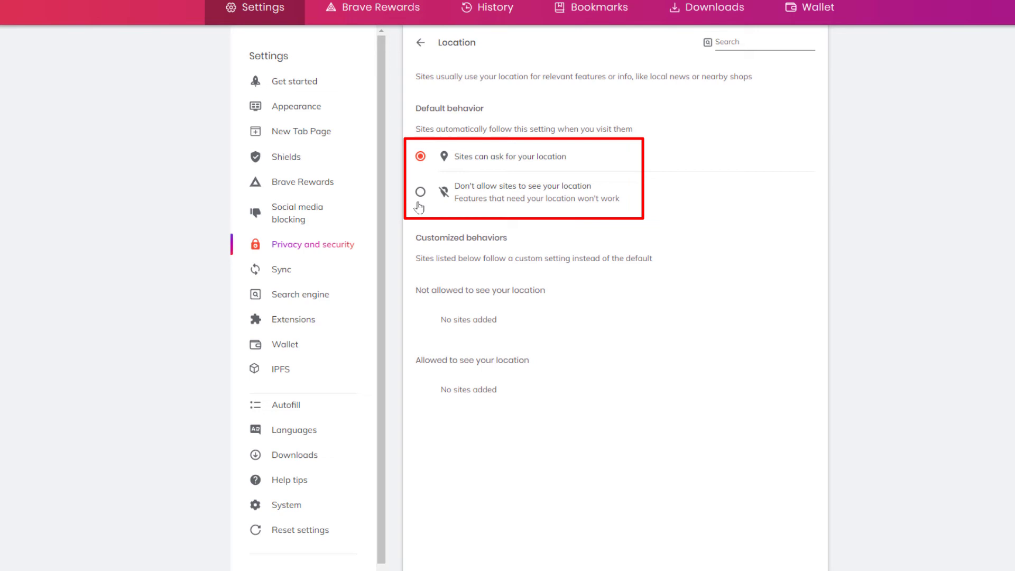
Set the Location default to 'Don't allow sites to see your location'.
{"action": "left_click", "coordinate": [420, 192]}
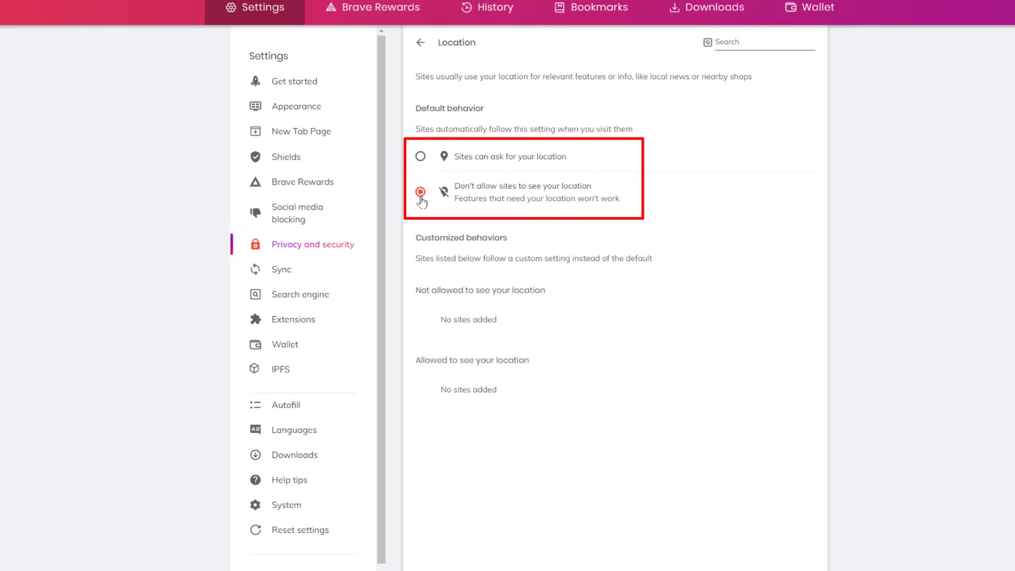